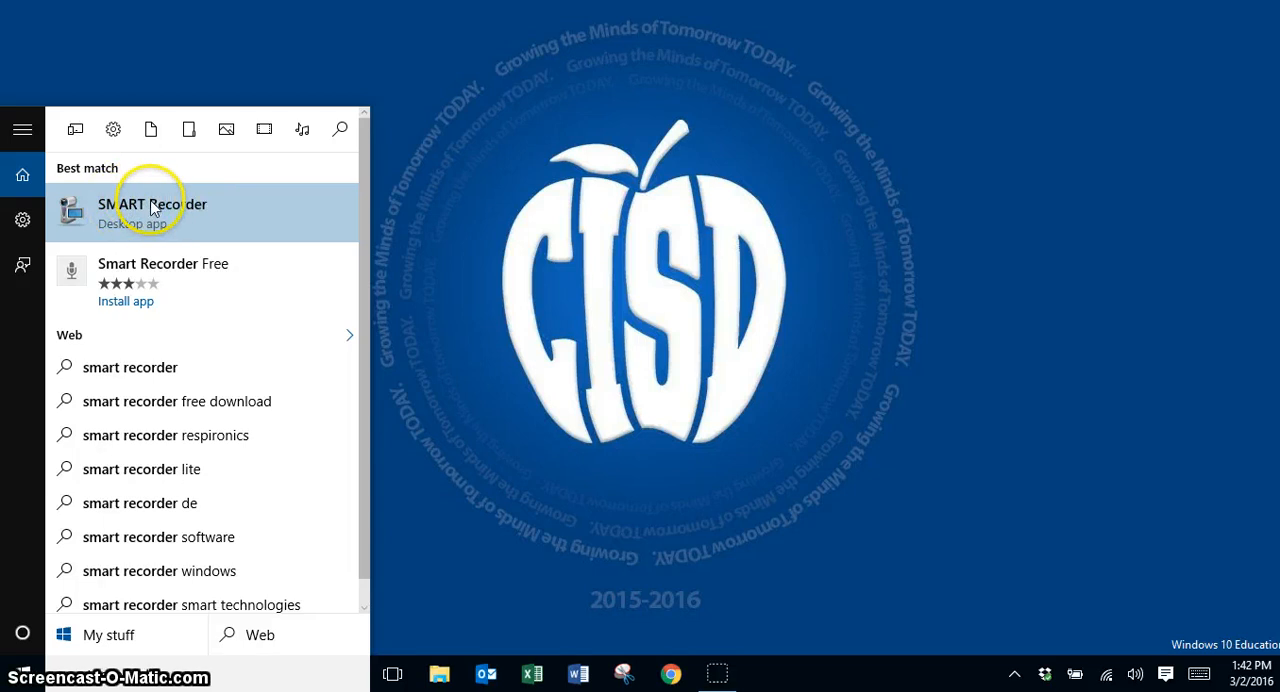
Step: Launch the SMART Recorder desktop app from the Start menu search results
click(152, 211)
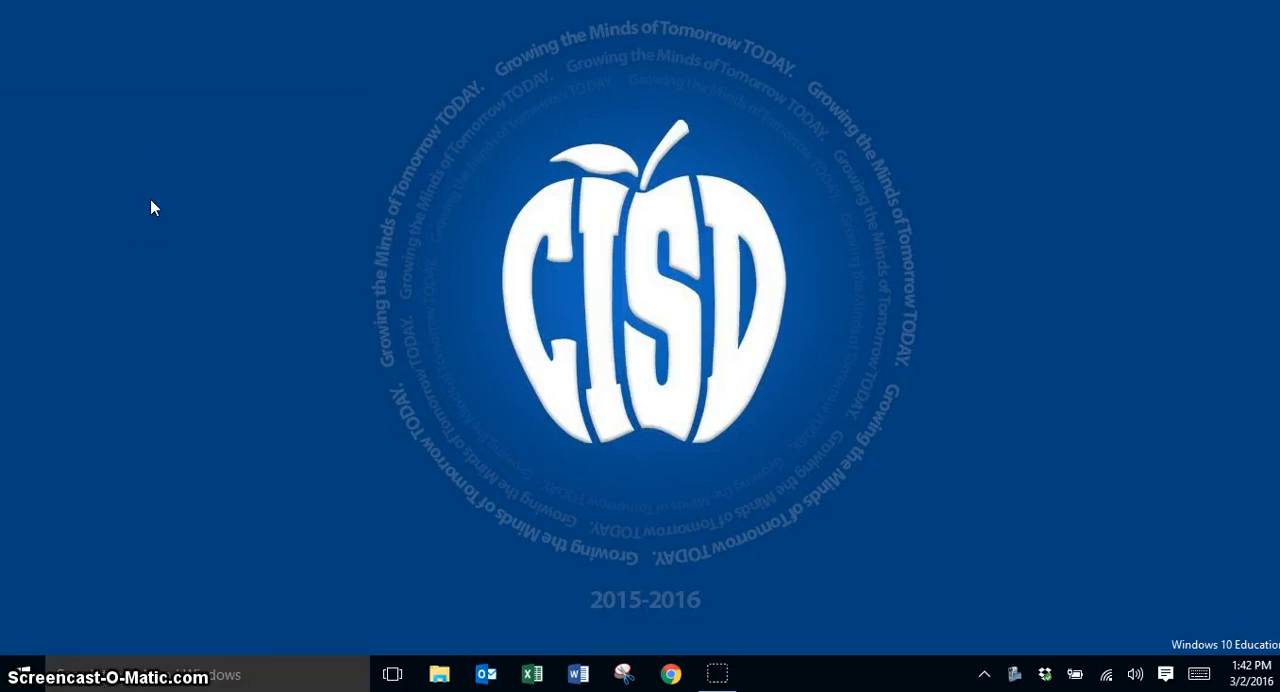
click(763, 673)
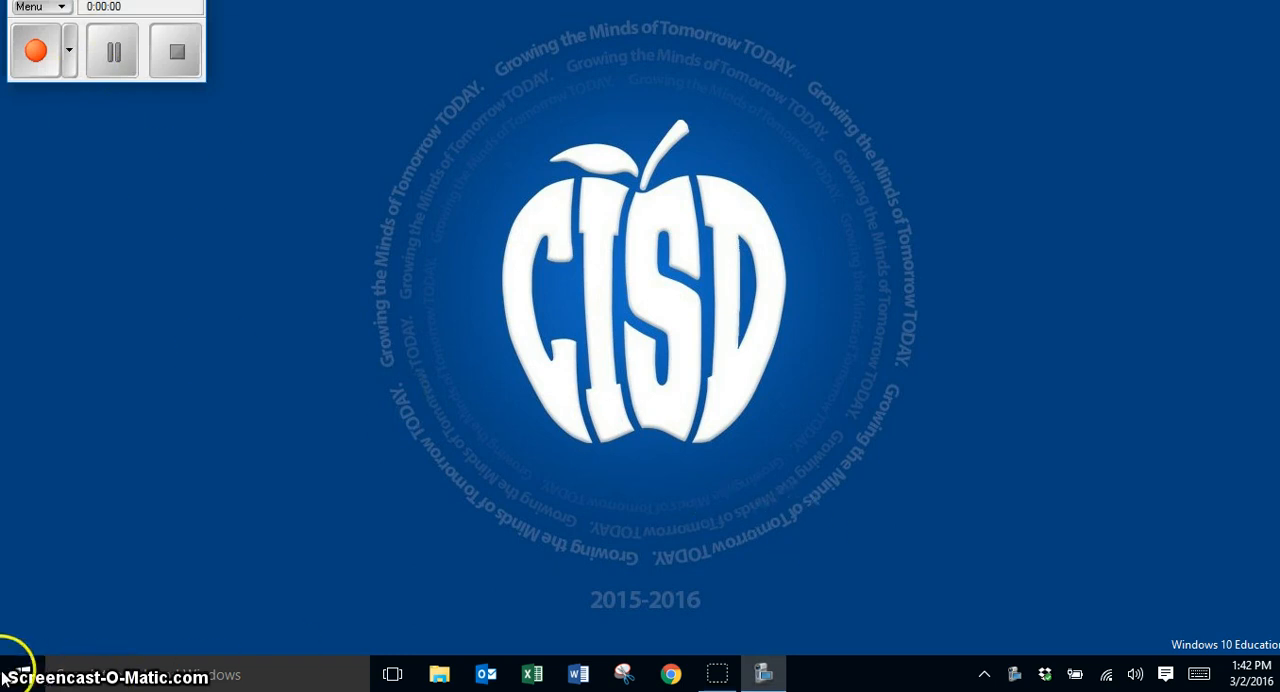
mouse_move(1094, 597)
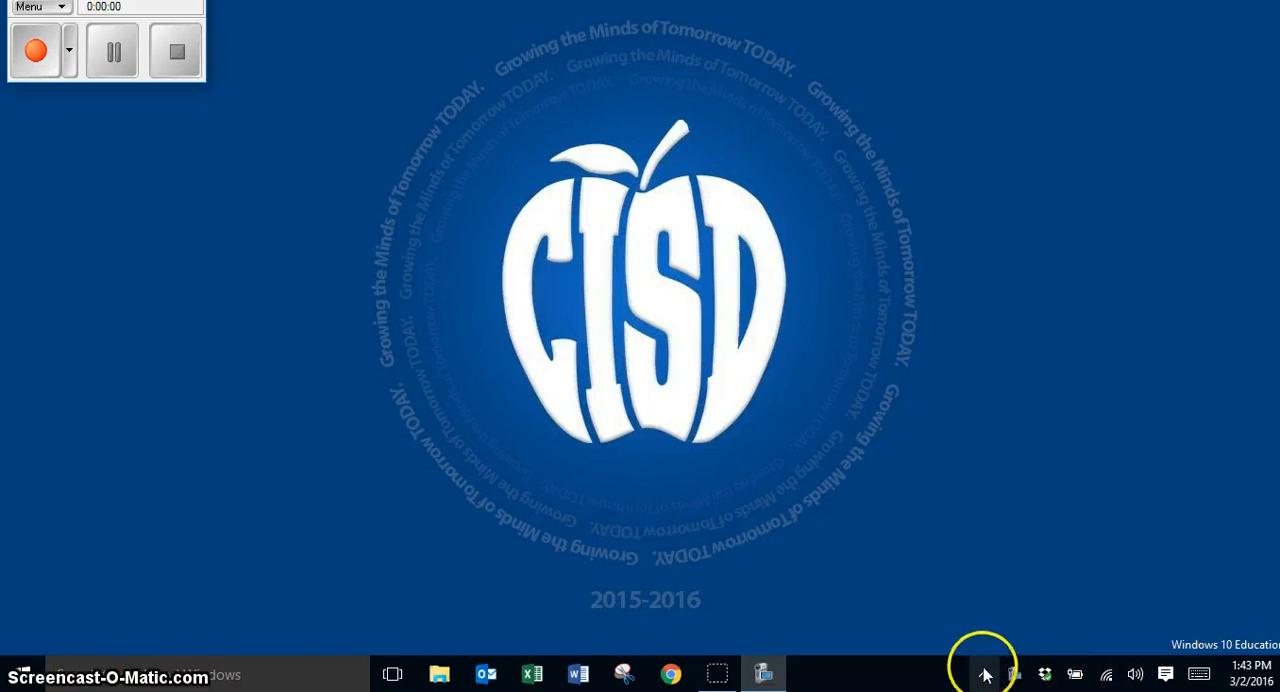
Step: Open the SMART Board tools menu from the system tray's hidden icons
click(985, 673)
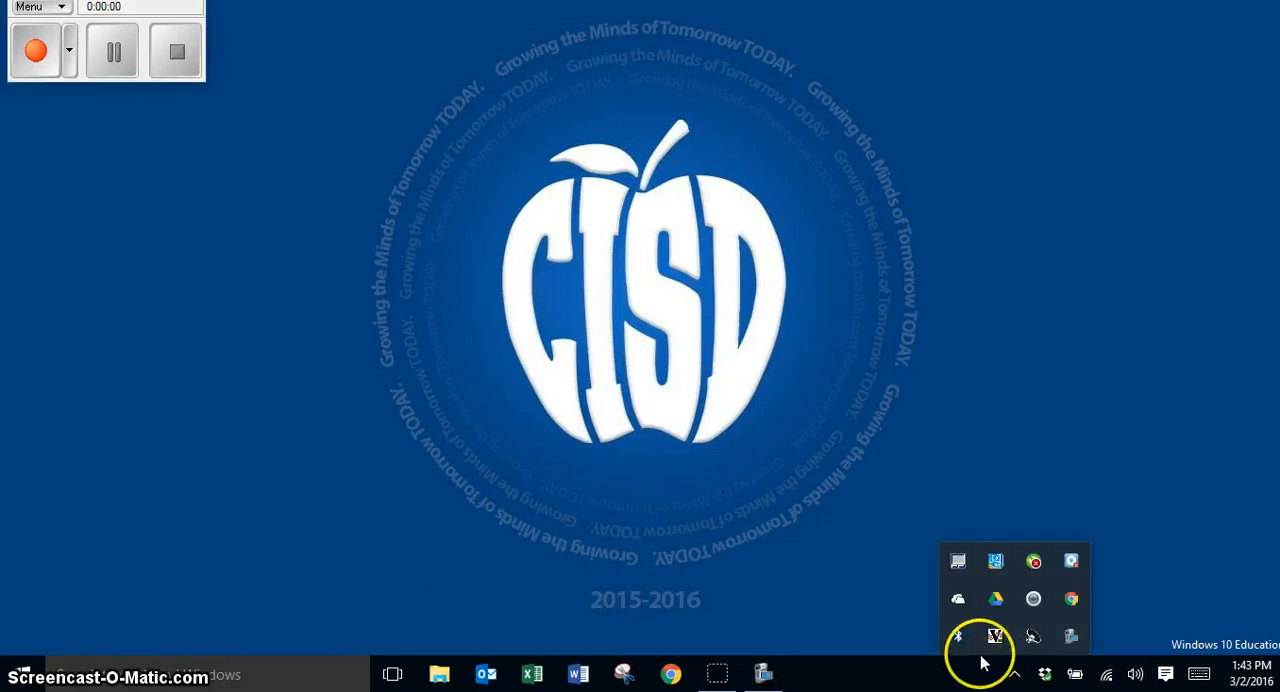
mouse_move(1071, 561)
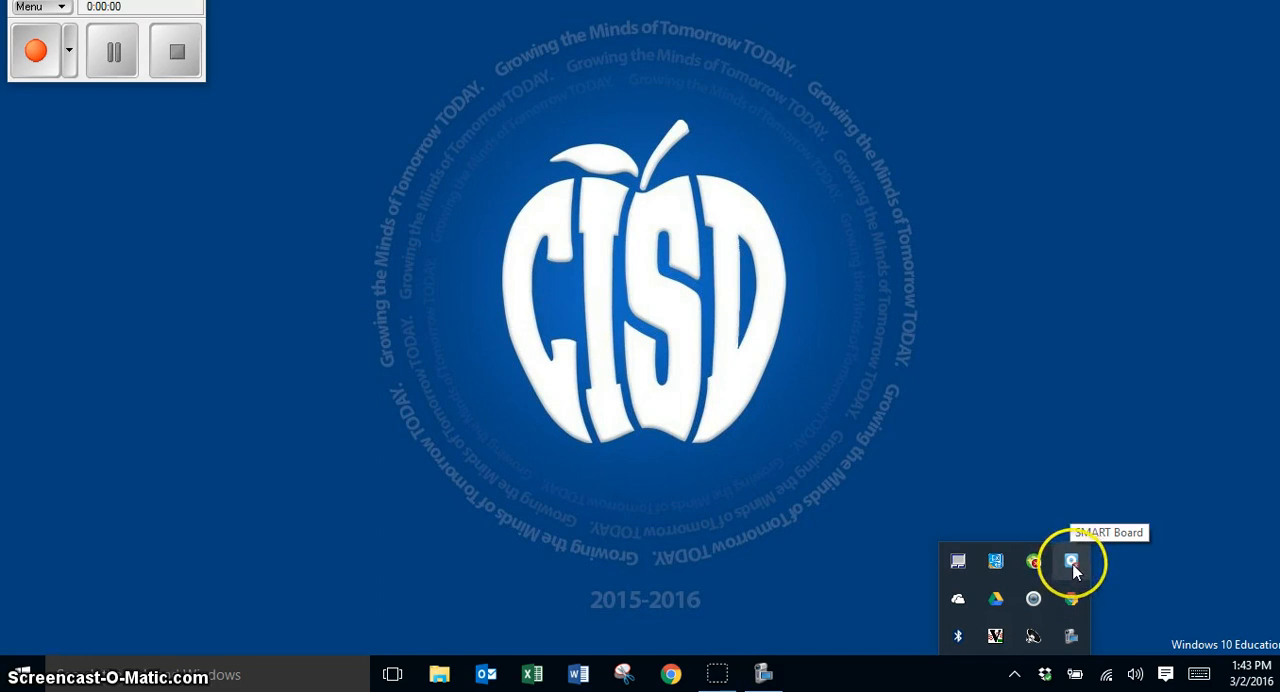
click(1071, 561)
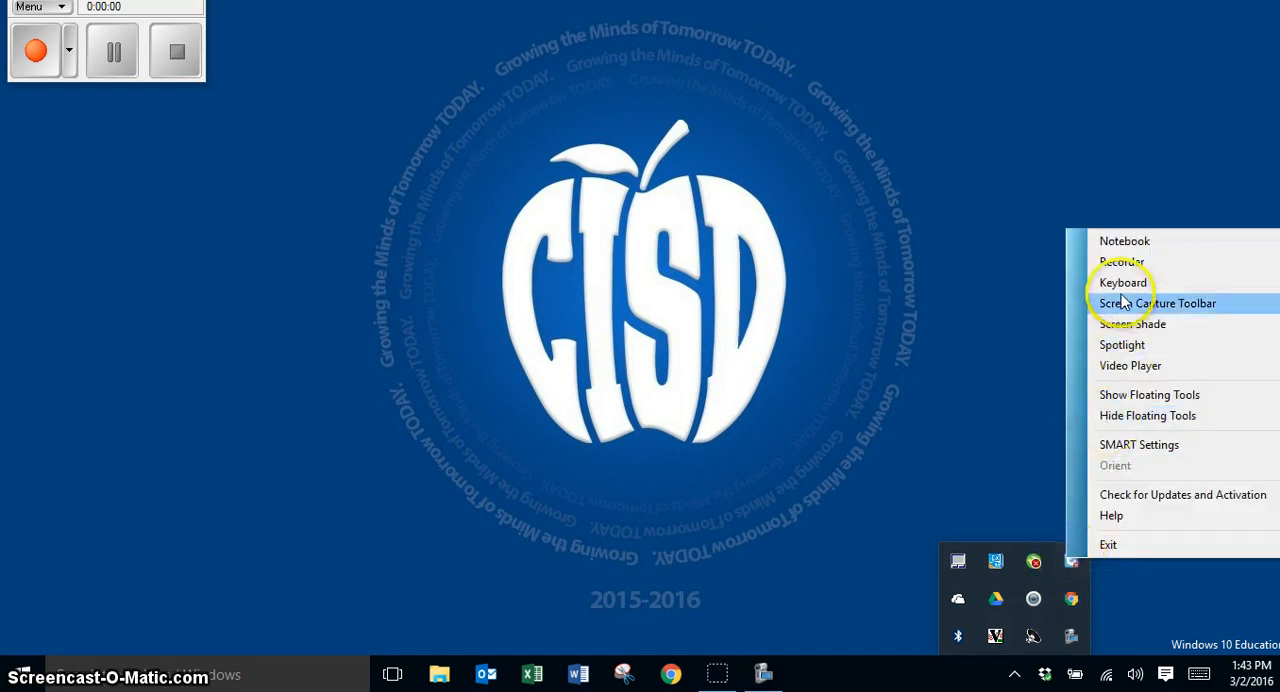
mouse_move(1122, 261)
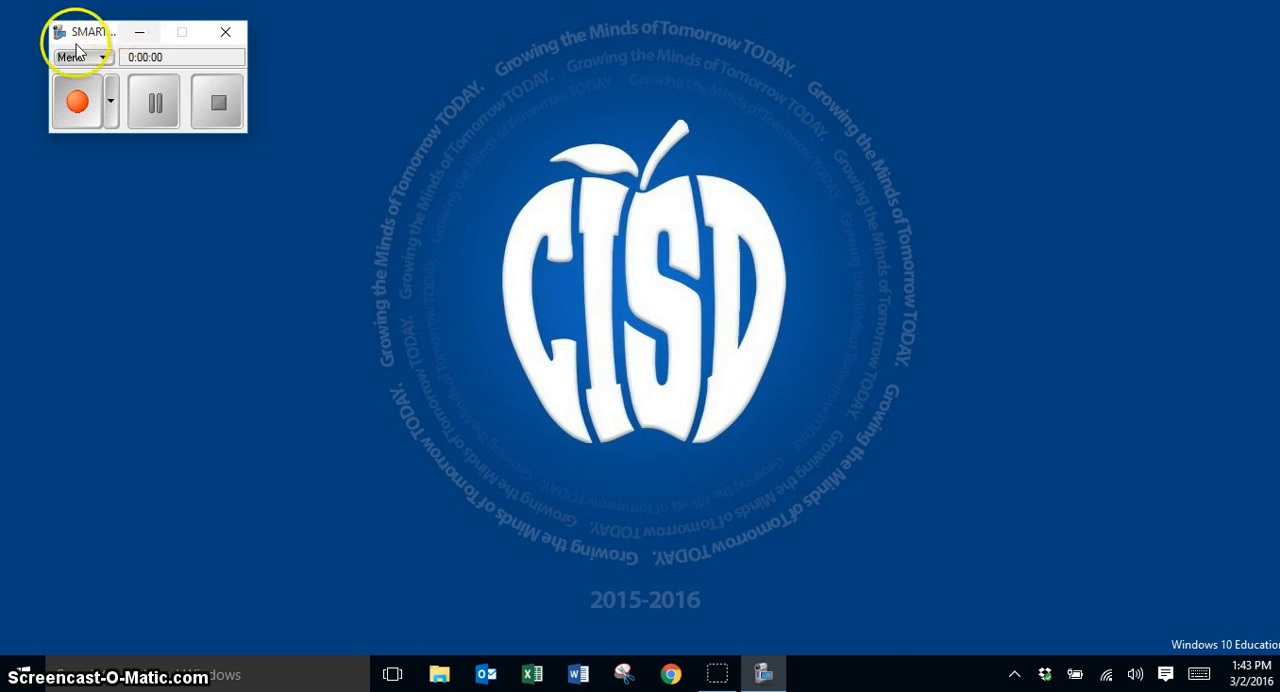
mouse_move(154, 101)
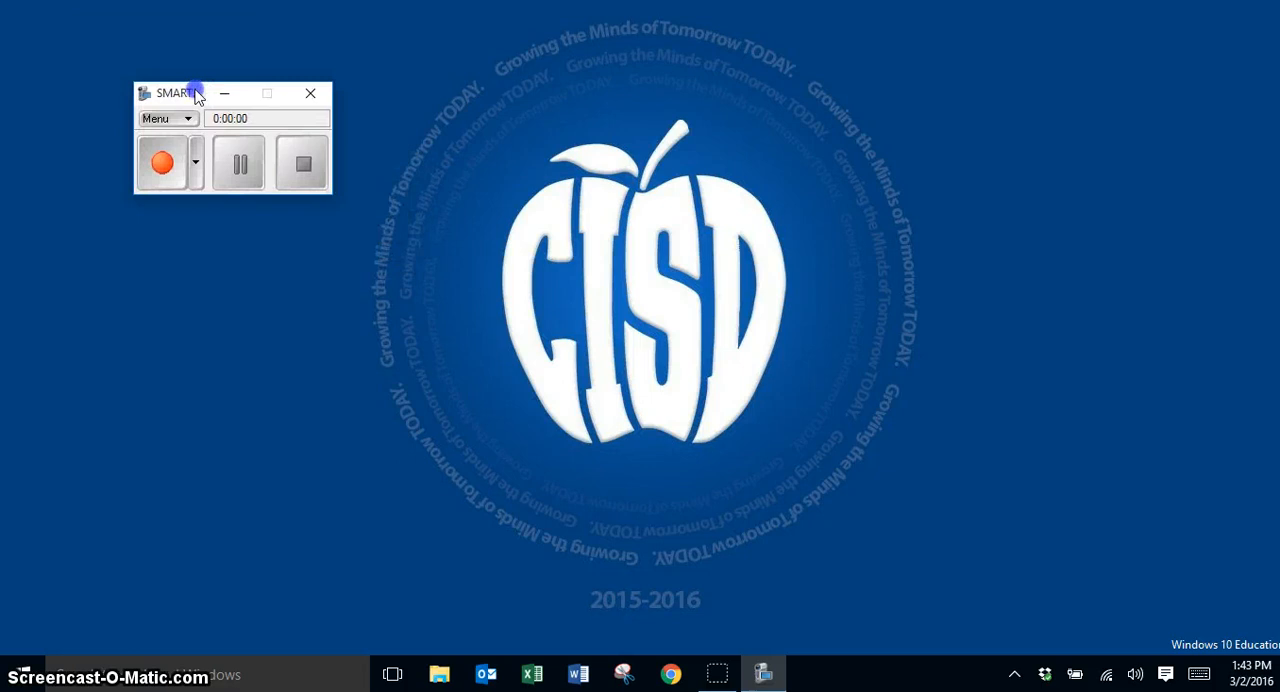
Step: Drag the SMART Recorder window into the top-left corner of the desktop
drag(180, 92, 70, 45)
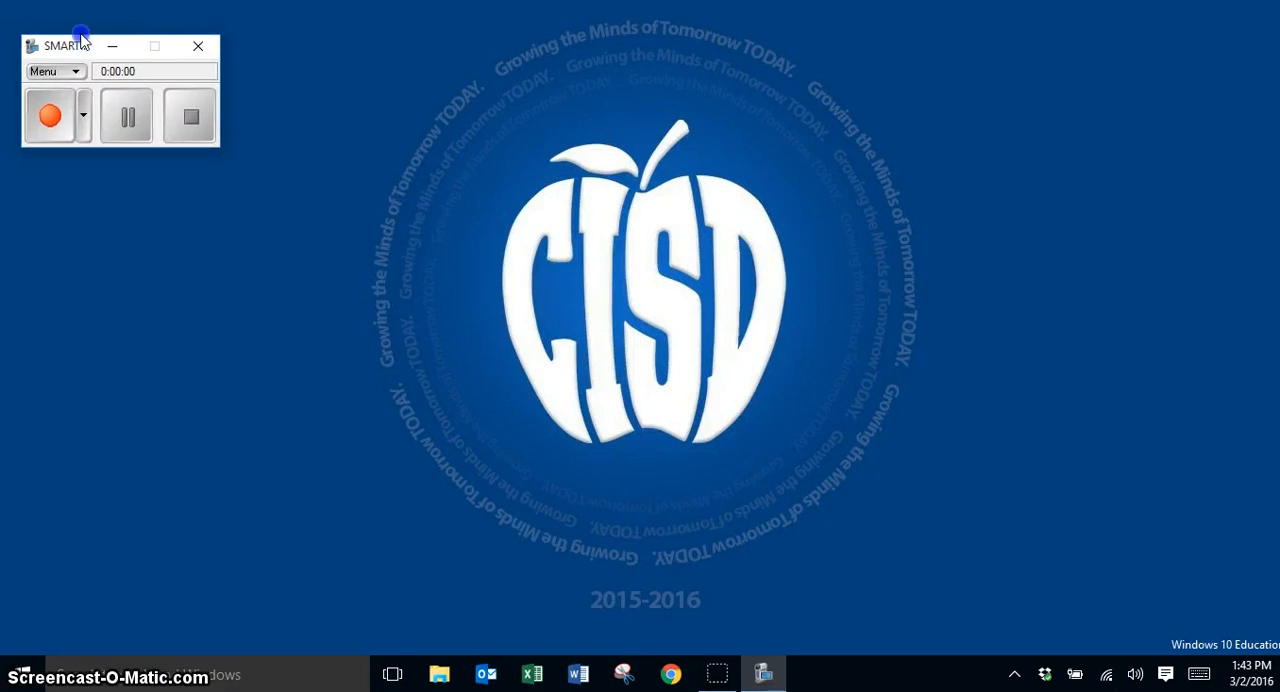
drag(70, 46, 55, 23)
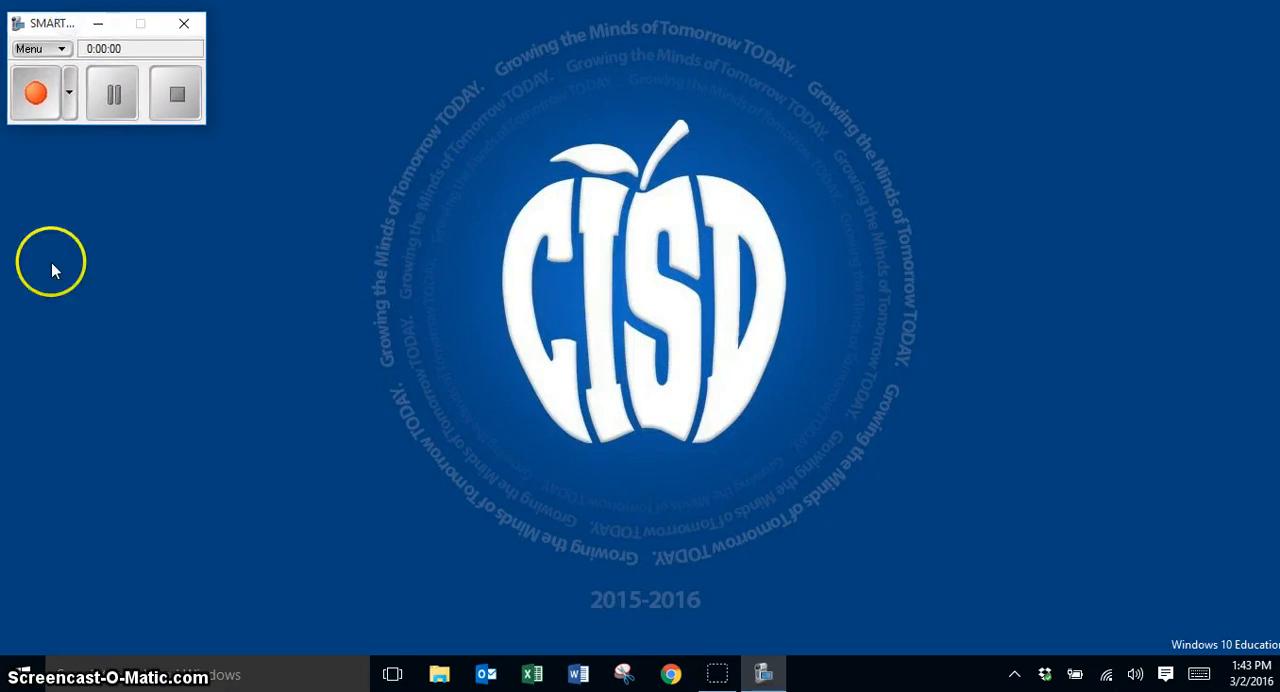
click(35, 93)
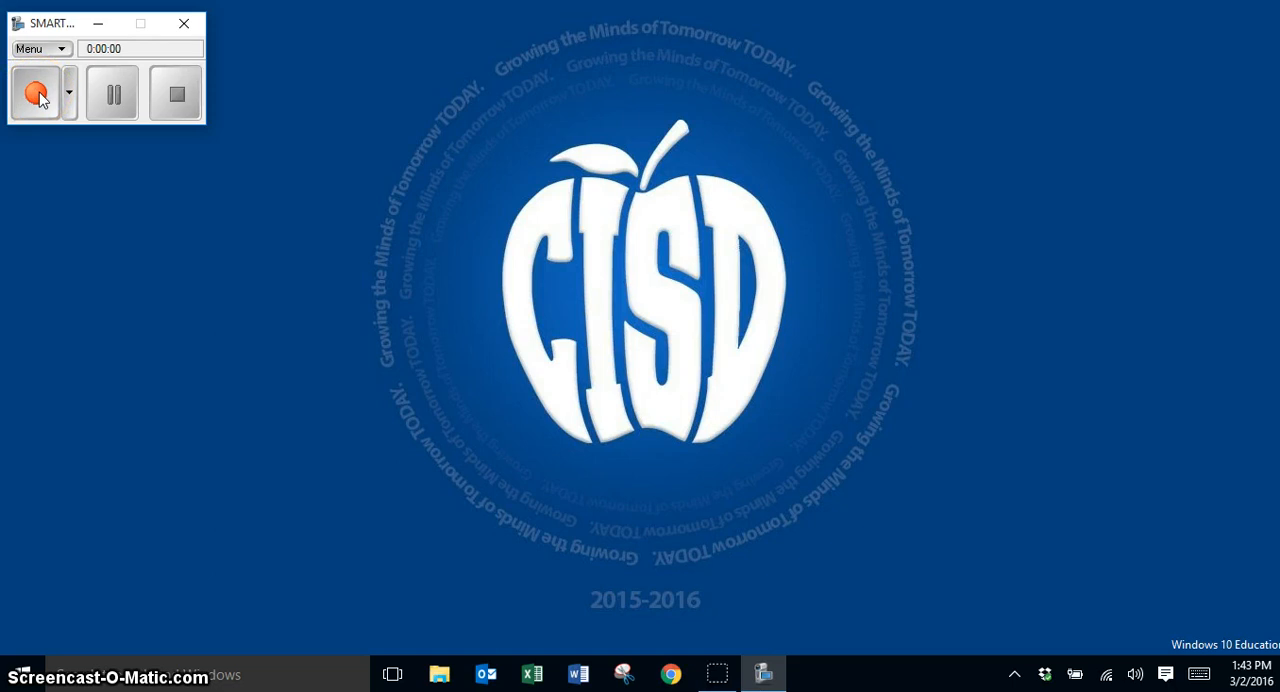
mouse_move(70, 105)
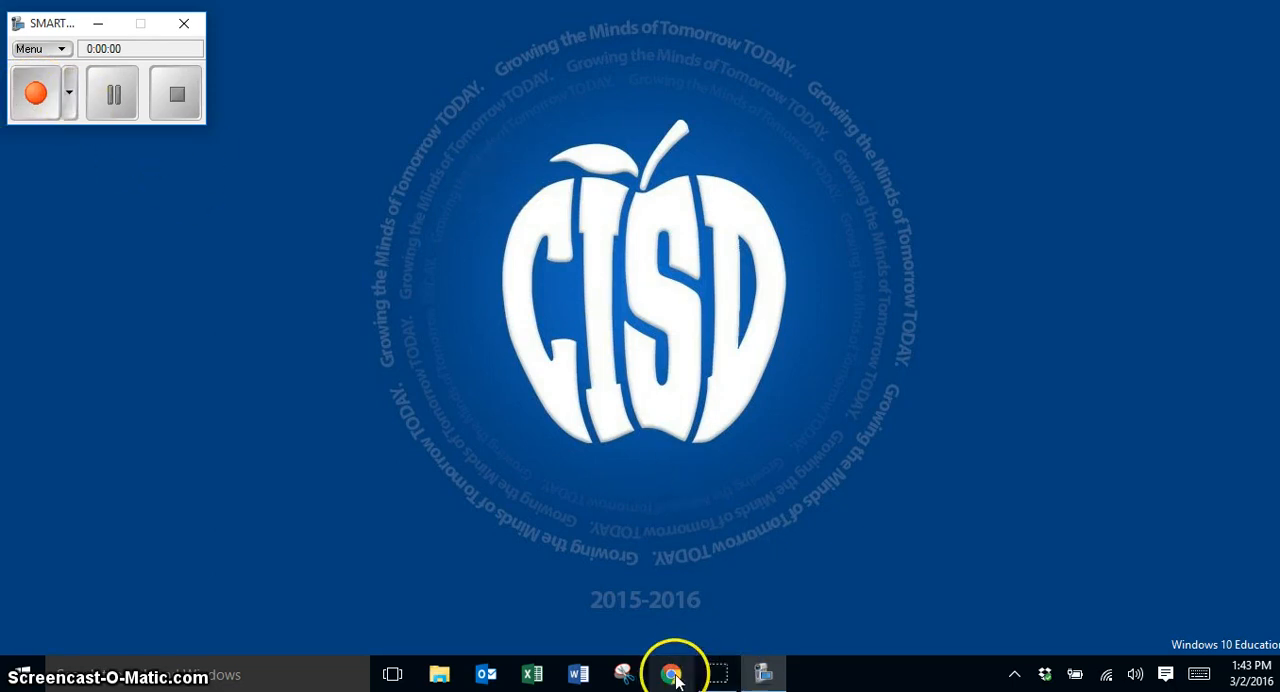
Step: Open Chrome from the taskbar on the Castleberry ISD homepage
click(671, 673)
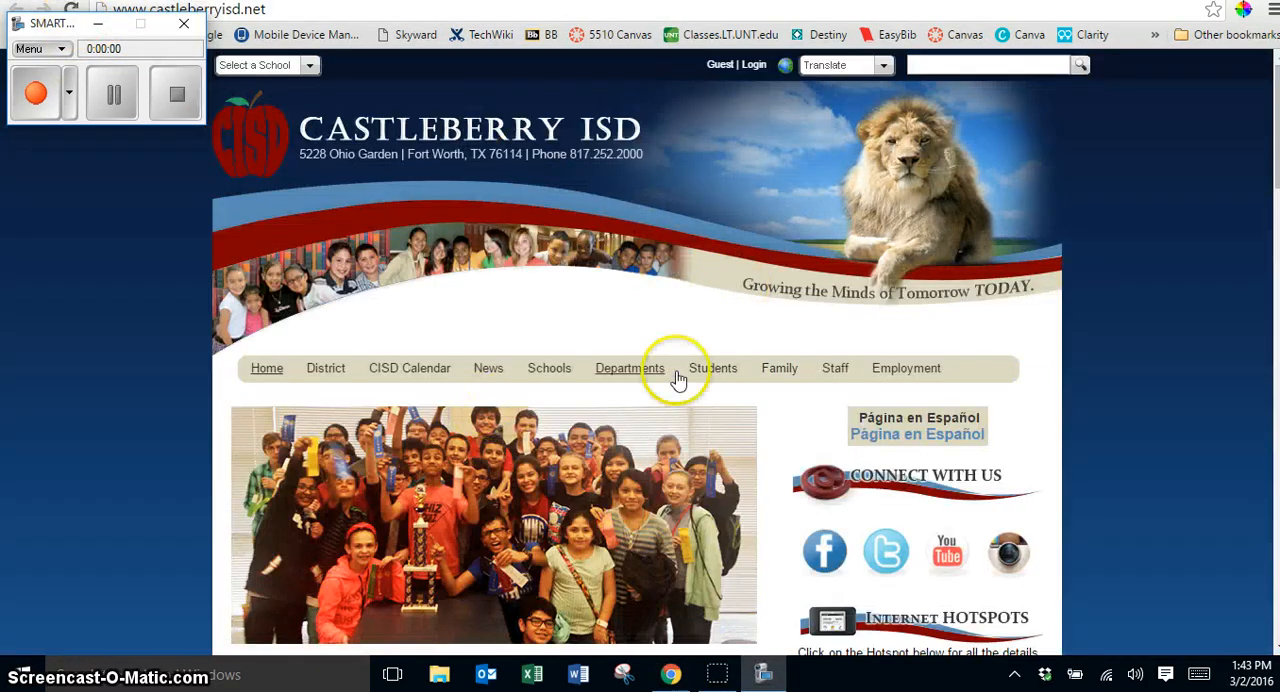
mouse_move(636, 291)
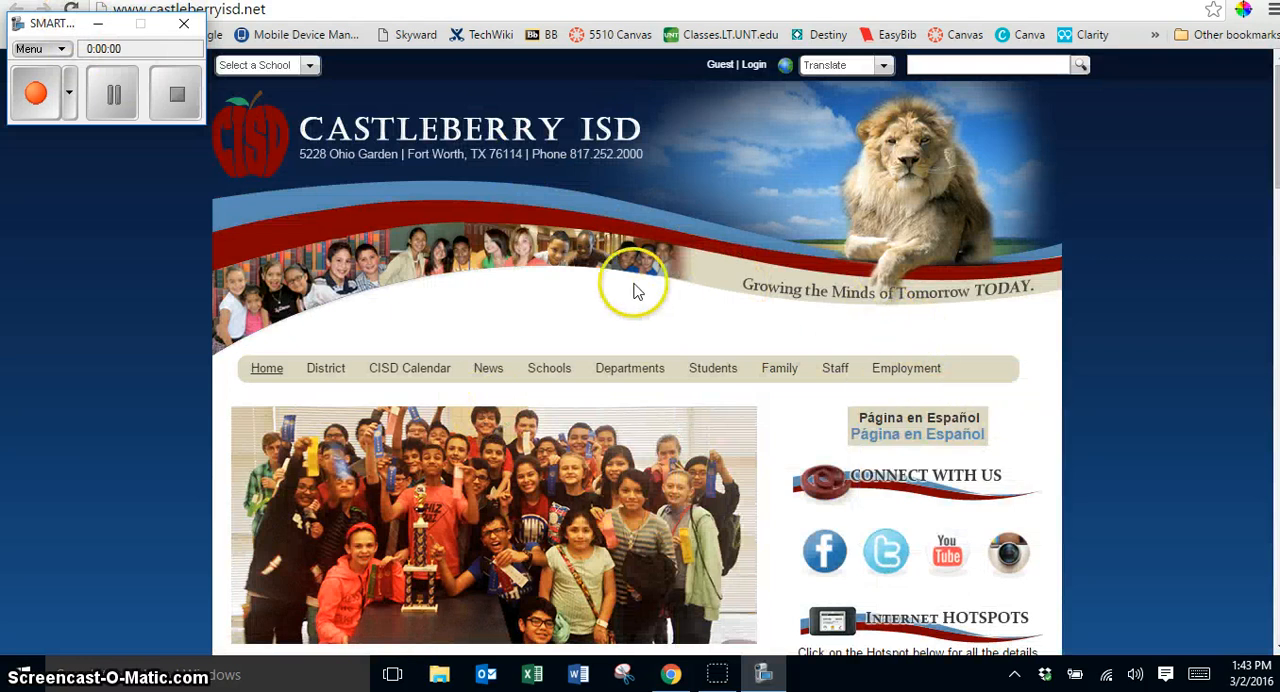
click(36, 93)
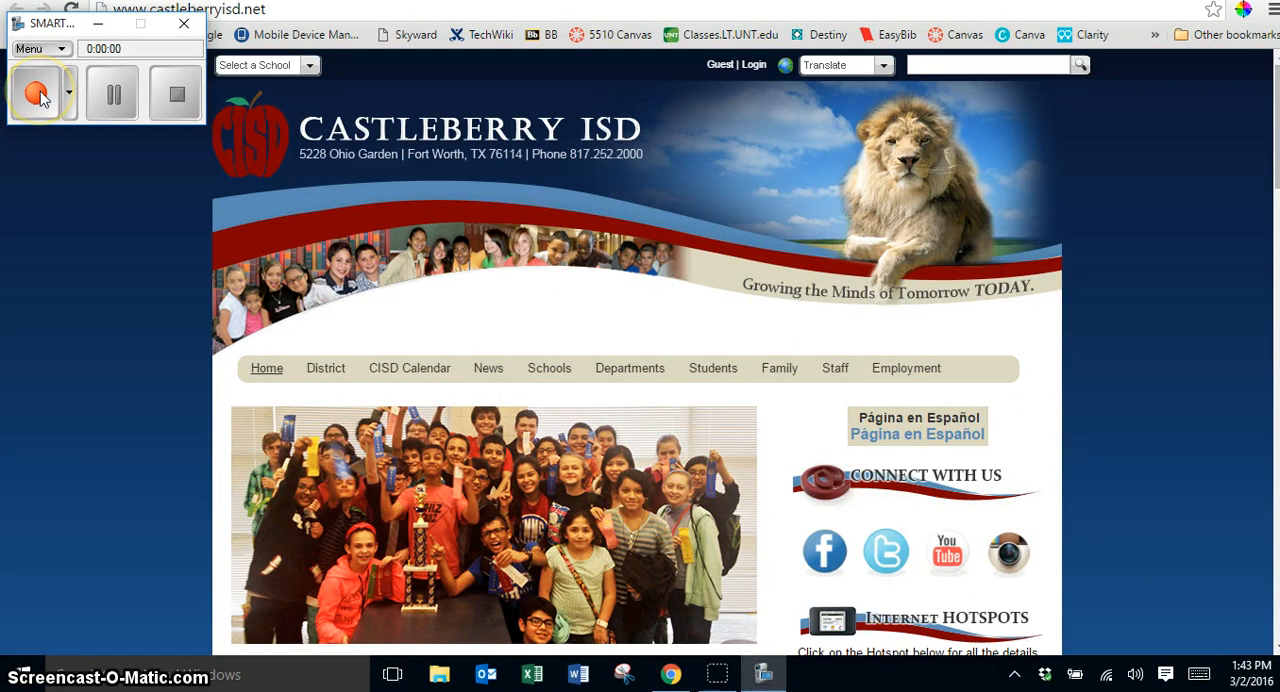
Step: Record navigating Students to the Canvas login page, then stop recording
click(37, 92)
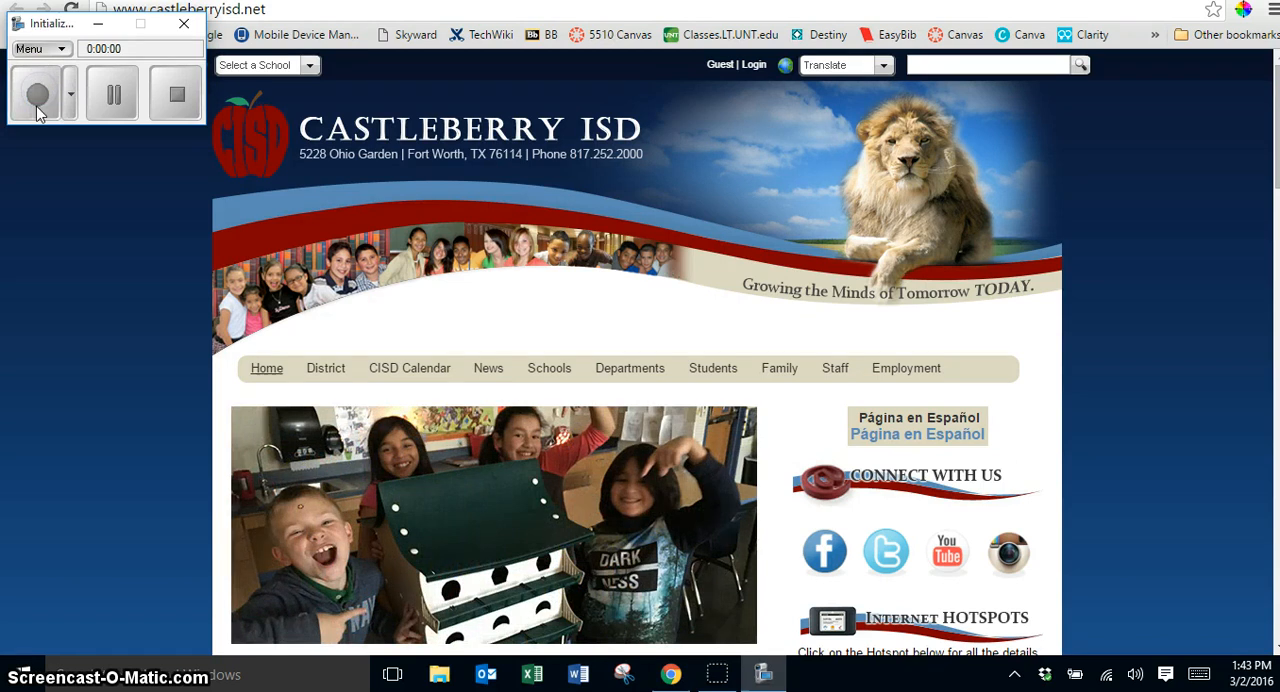
click(38, 93)
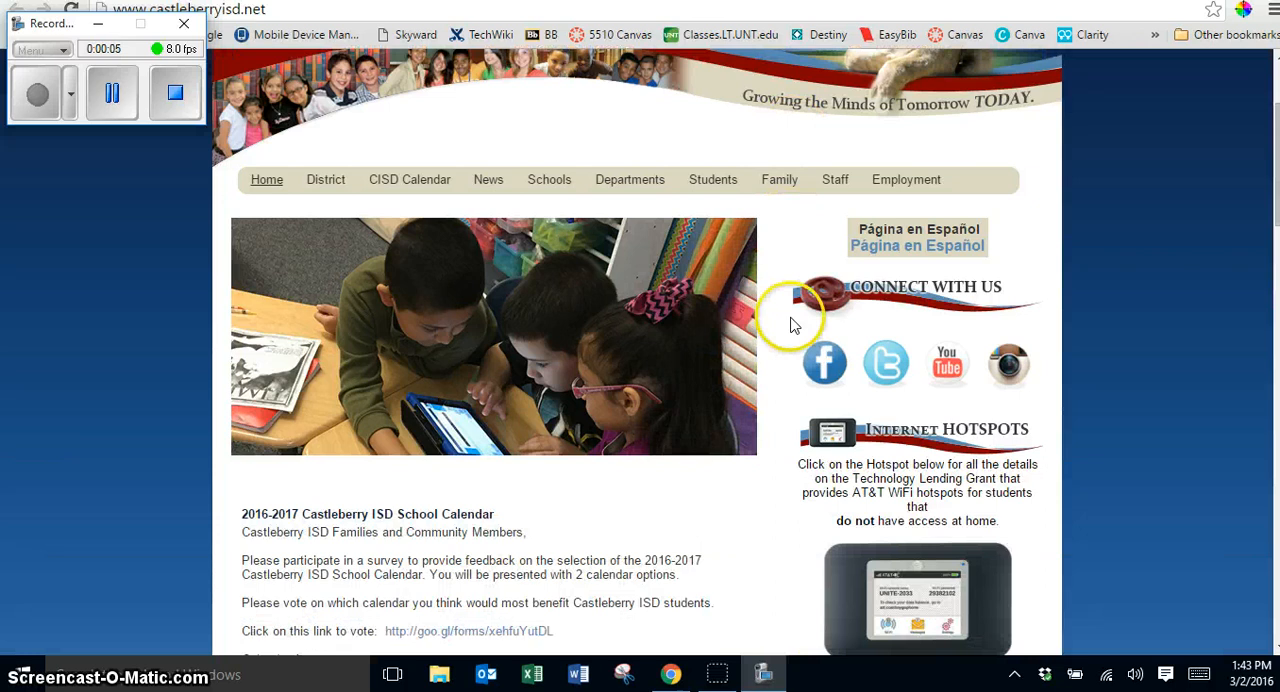
click(712, 85)
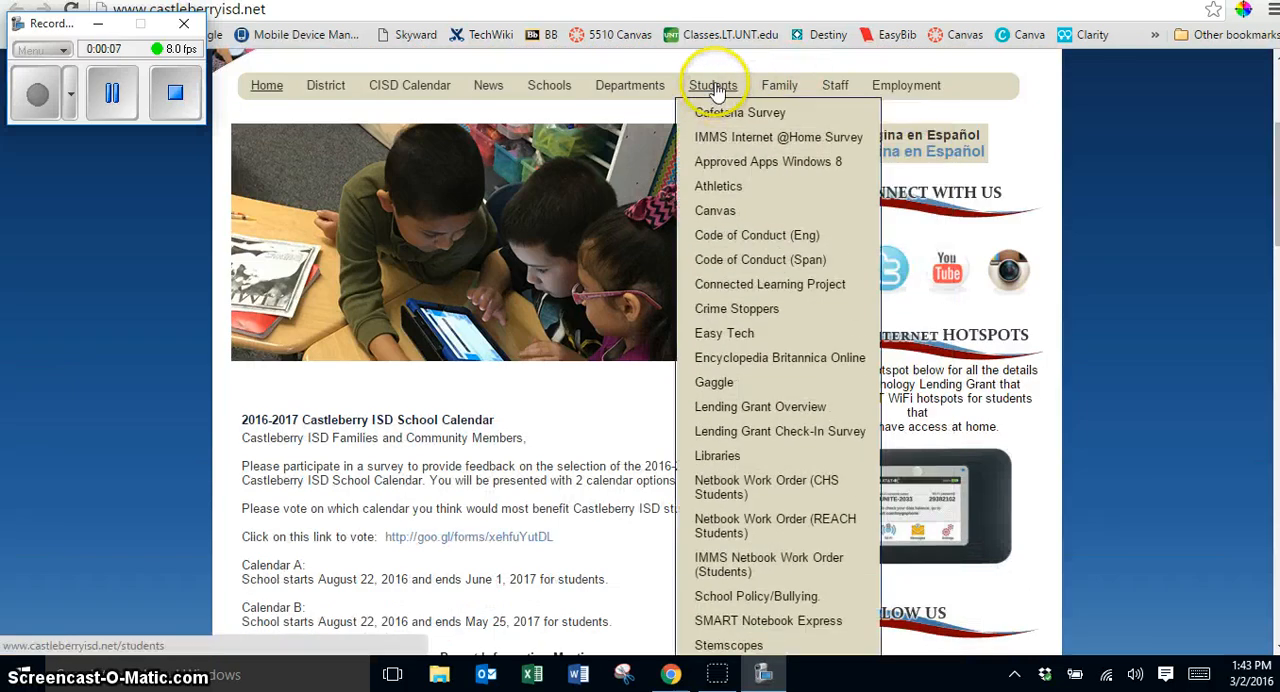
mouse_move(715, 210)
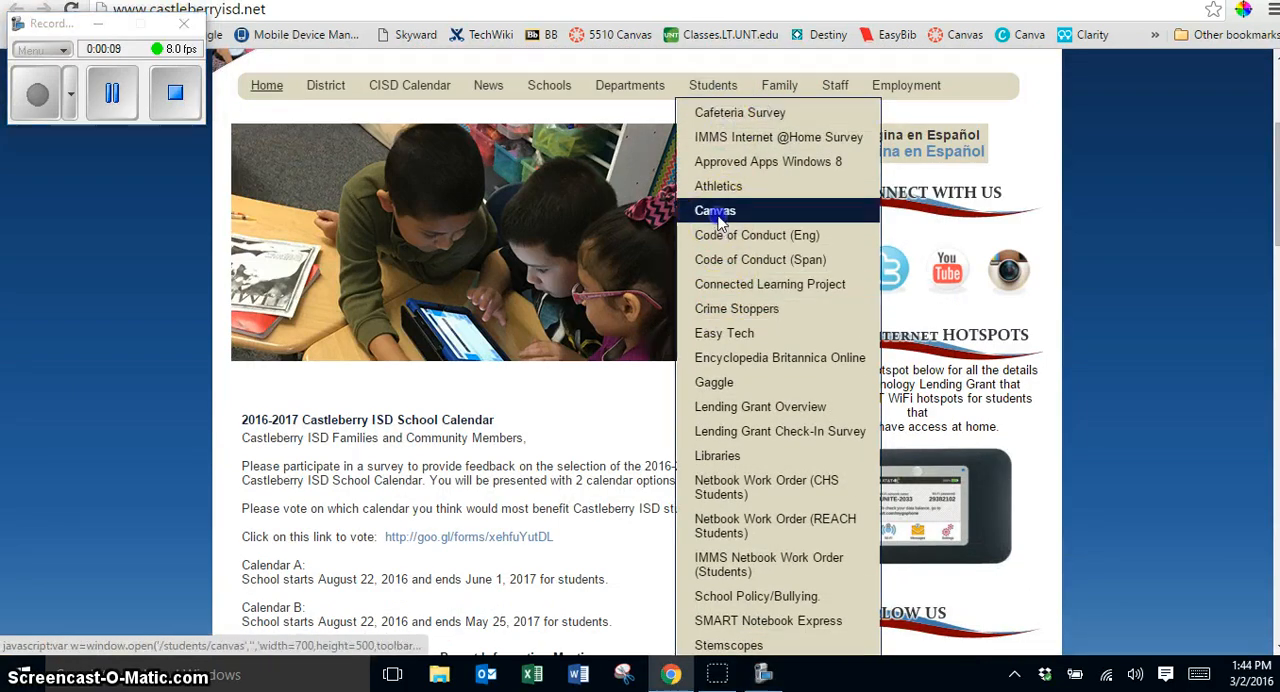
click(715, 210)
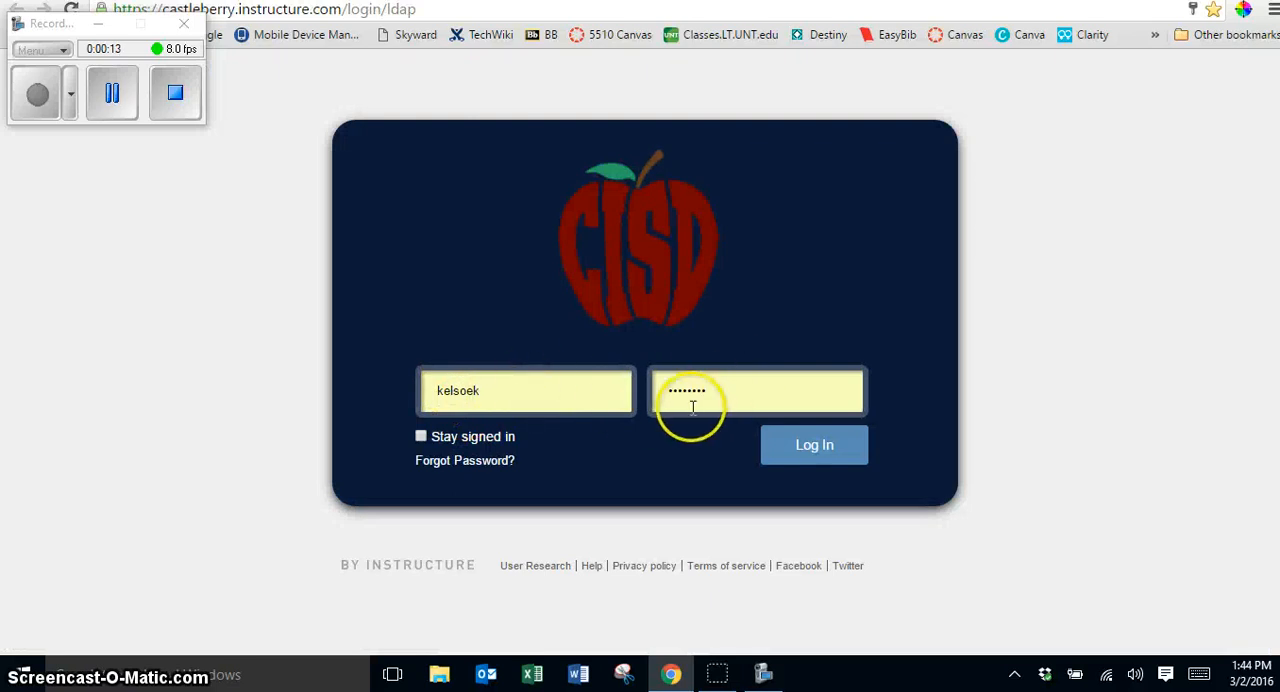
mouse_move(627, 345)
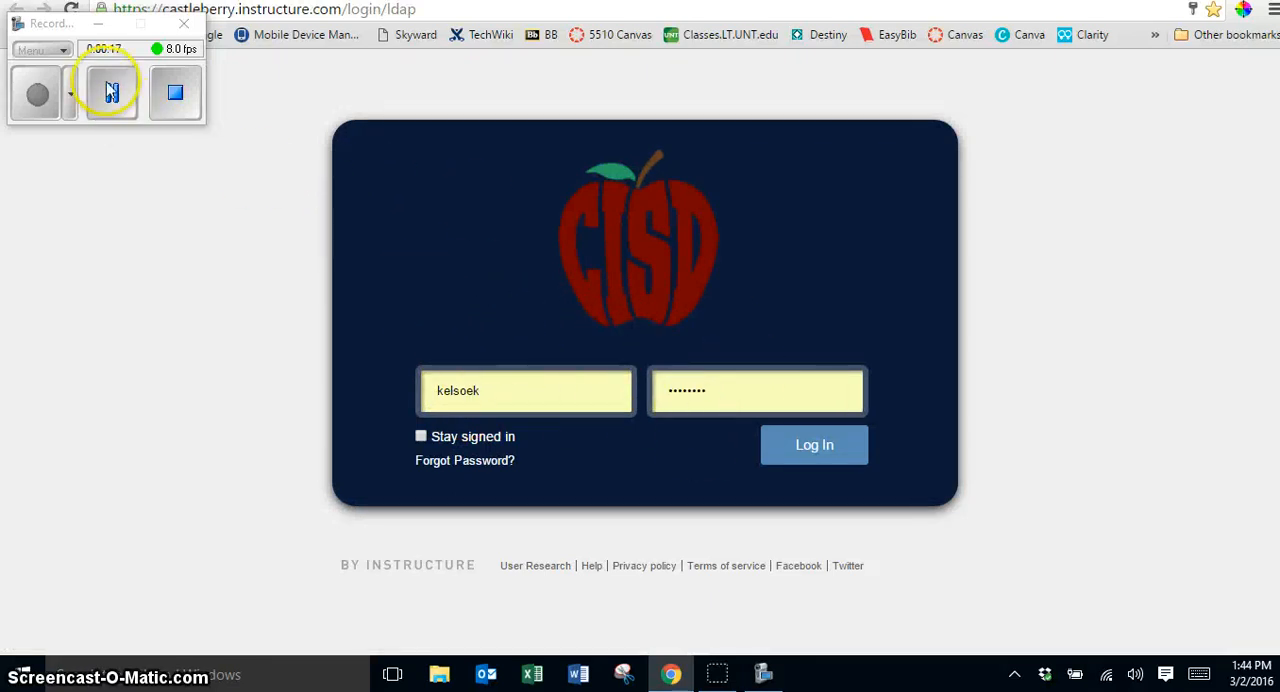
click(112, 93)
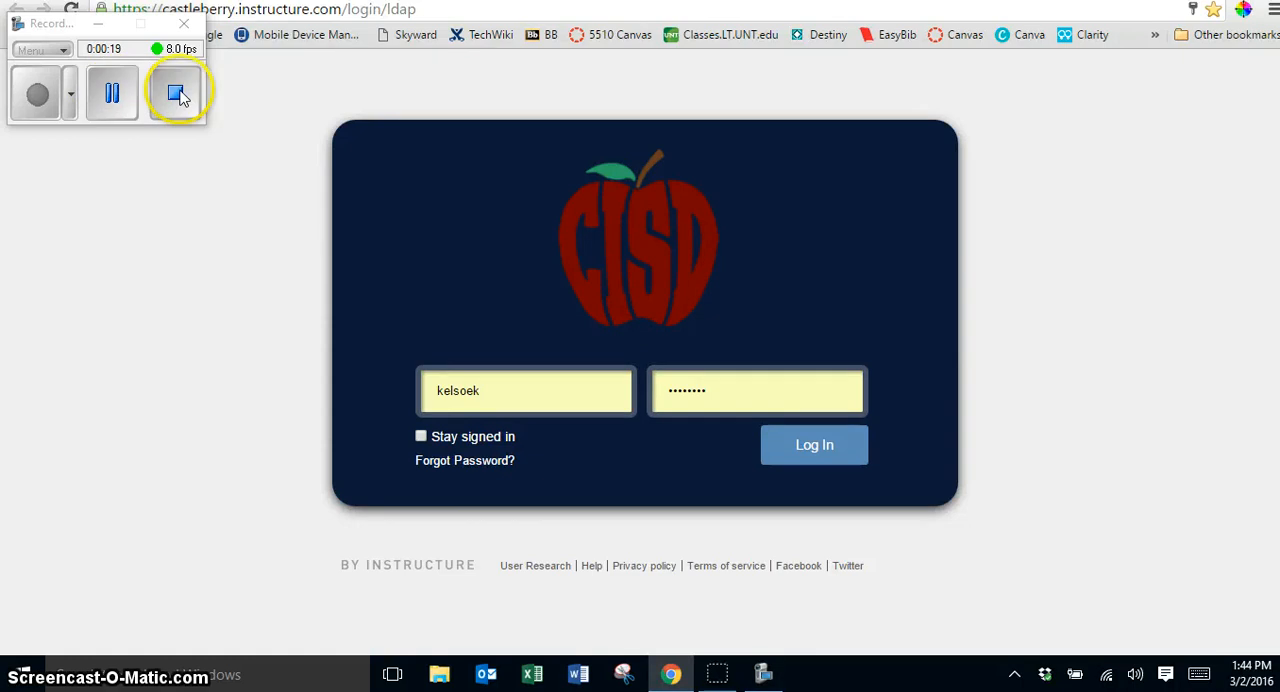
Step: Save the recording as WMV file March02 0144 on the Desktop
click(178, 93)
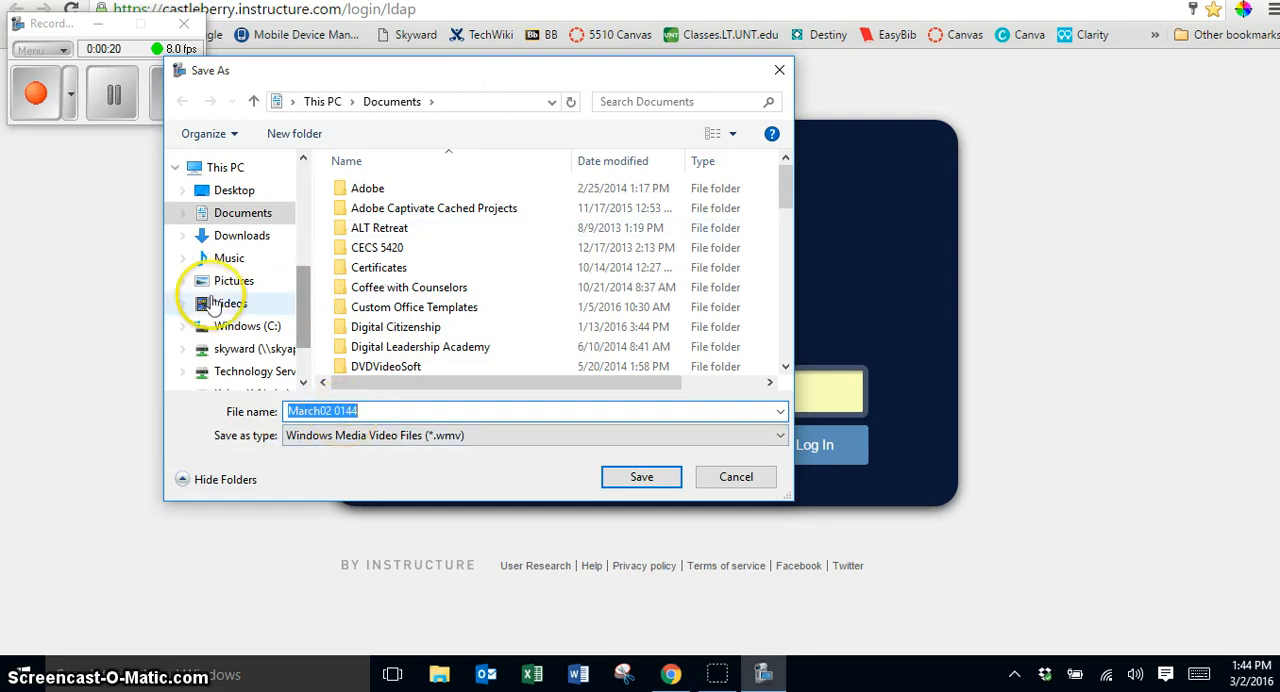
mouse_move(318, 305)
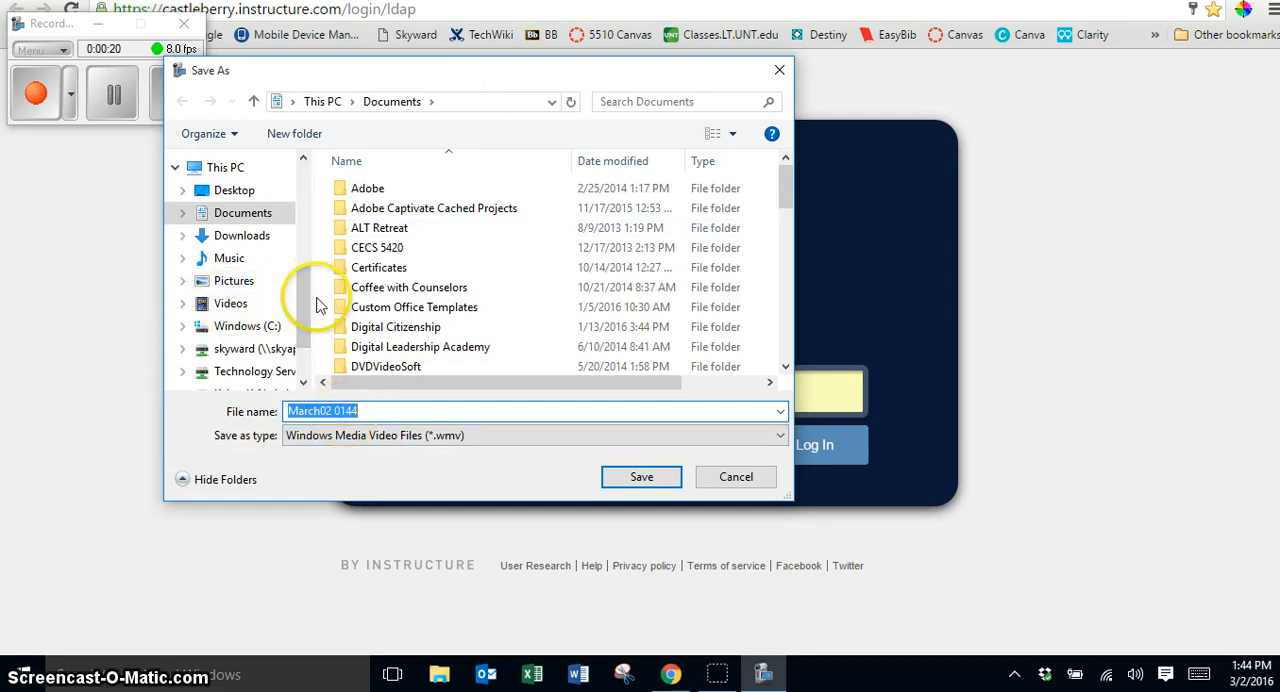
click(234, 190)
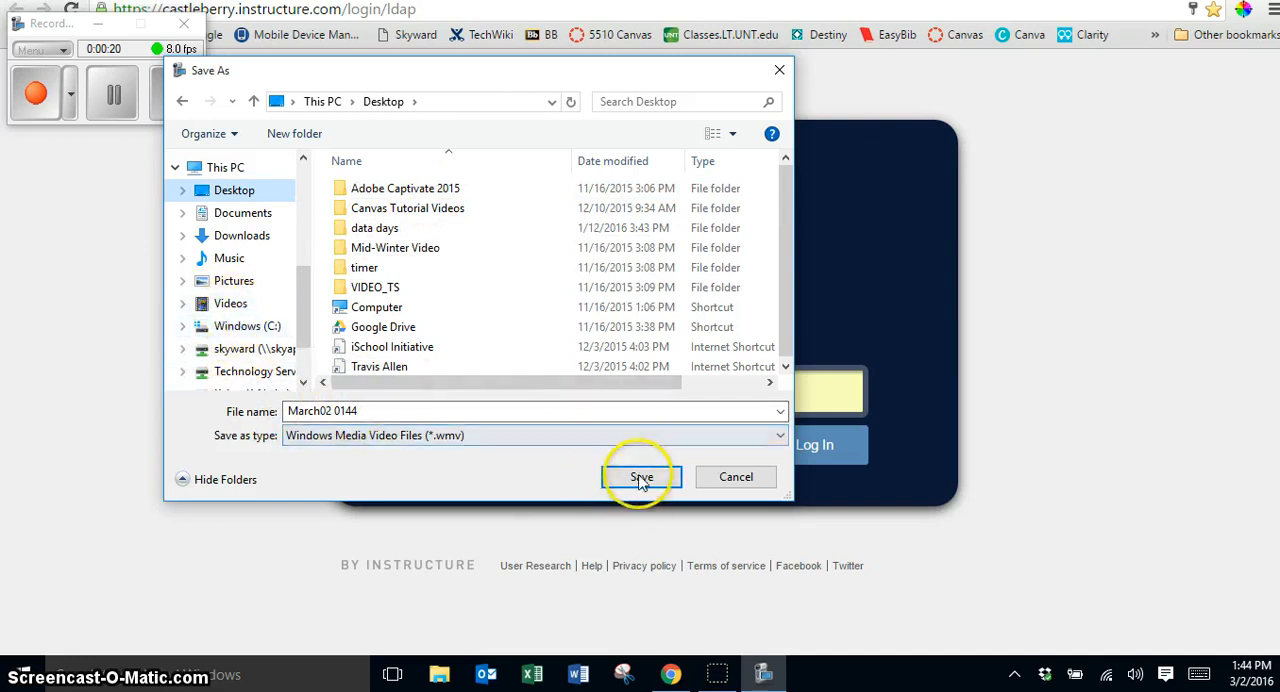
click(641, 476)
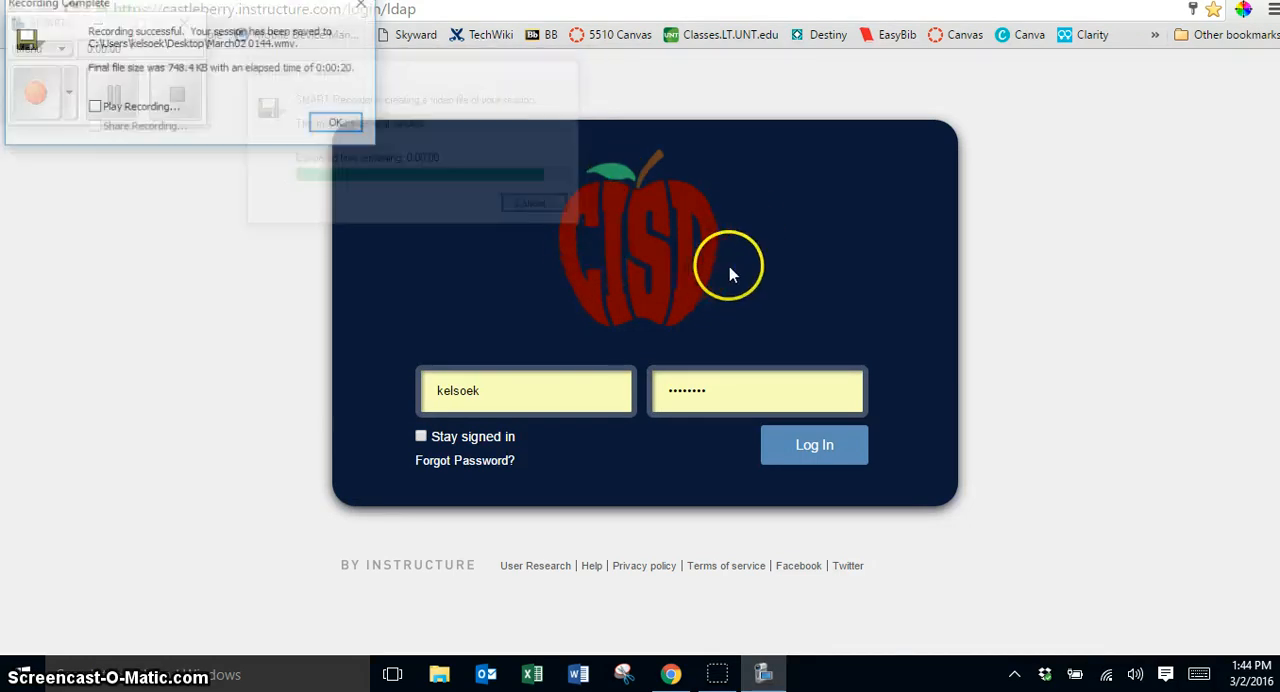
Step: Click OK on the Recording Complete message box
click(336, 122)
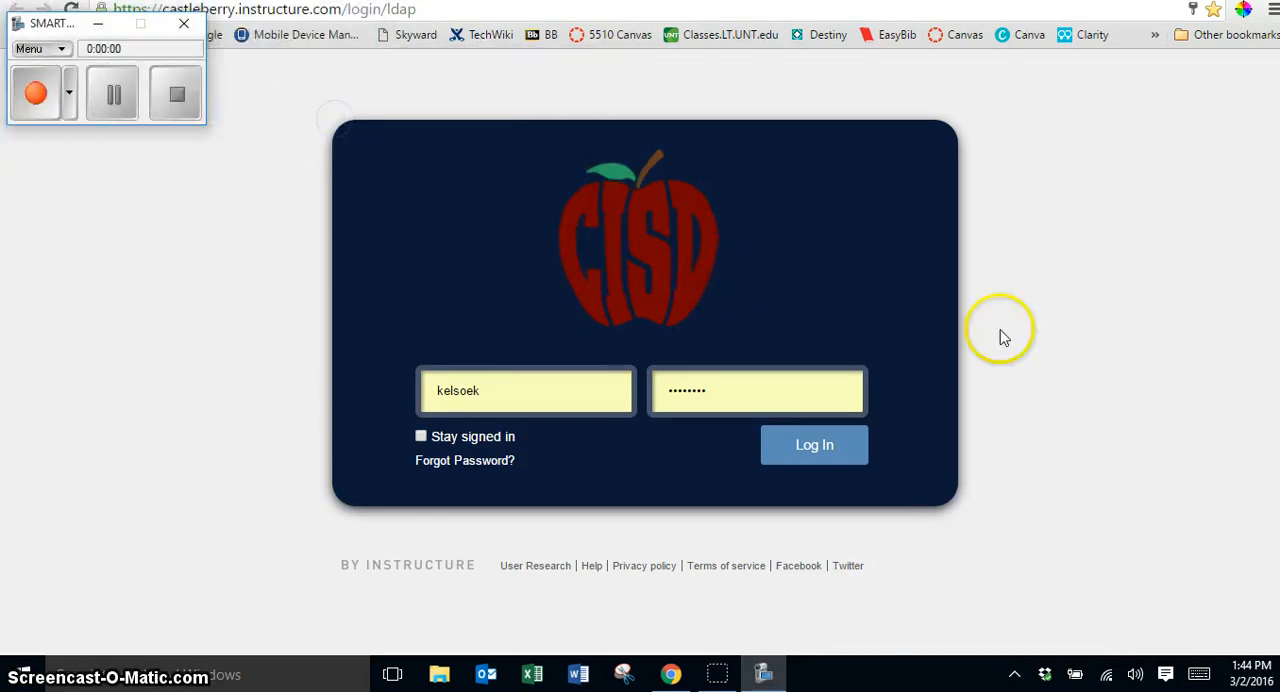
mouse_move(780, 330)
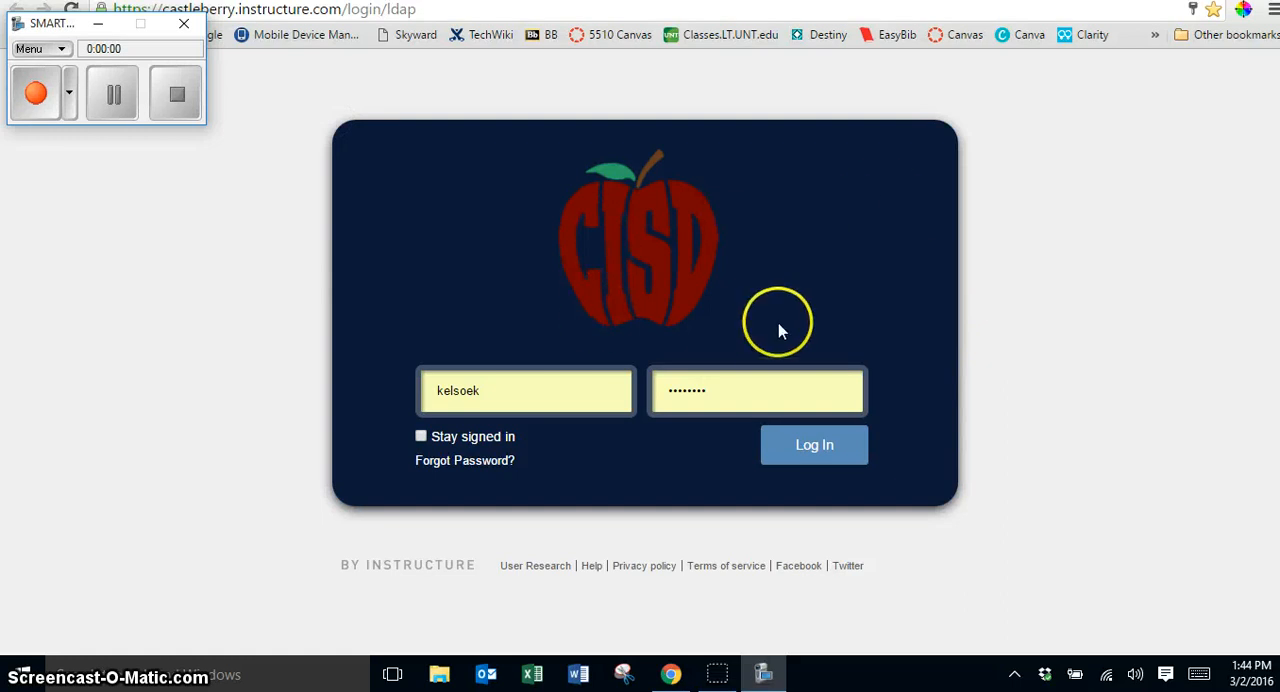
mouse_move(975, 305)
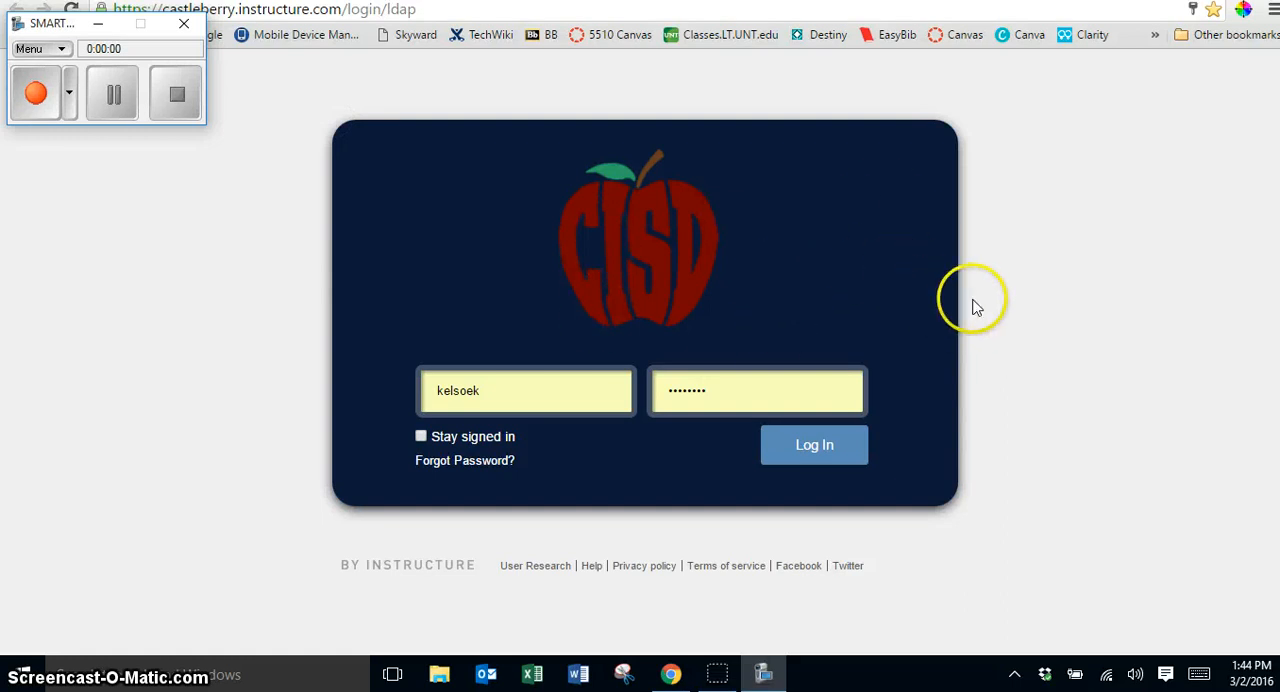
mouse_move(897, 260)
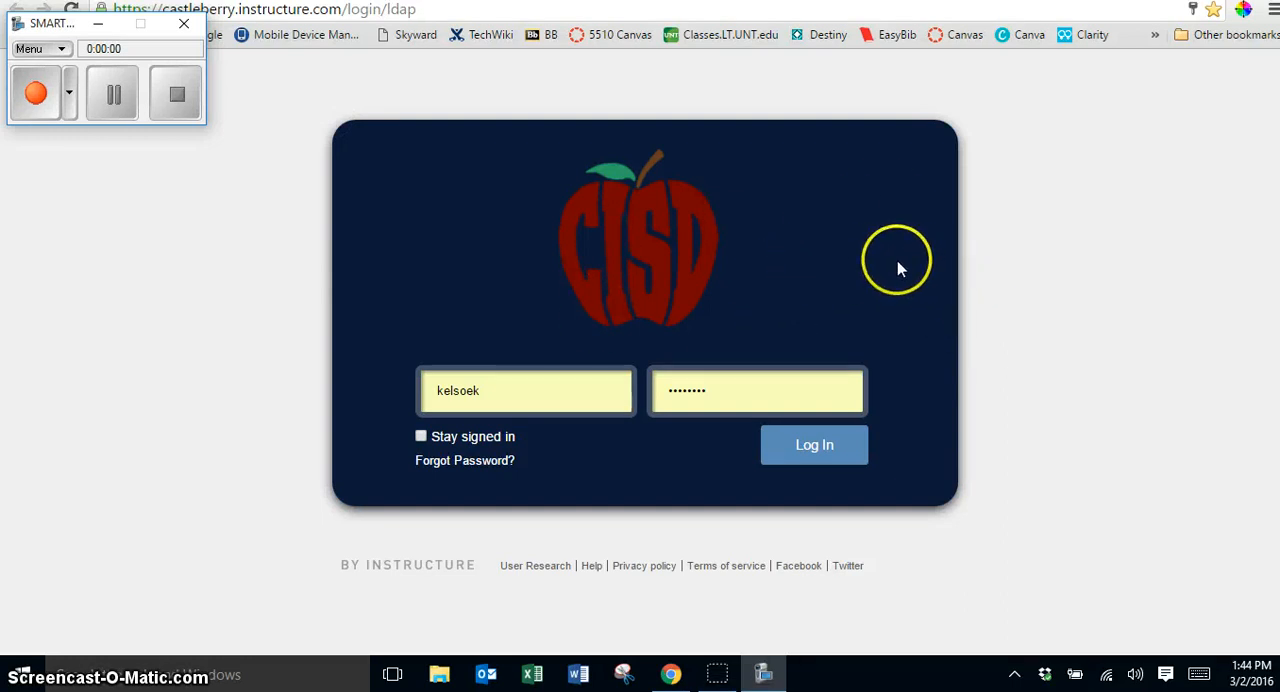
mouse_move(428, 150)
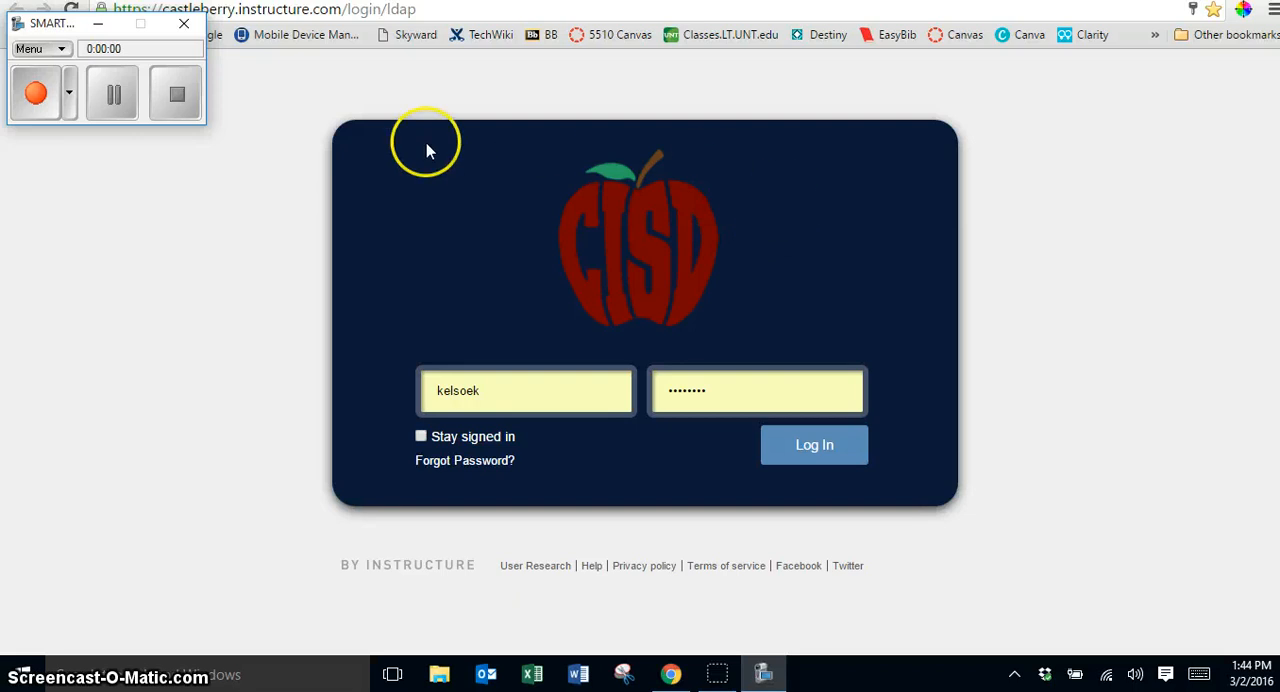
mouse_move(250, 310)
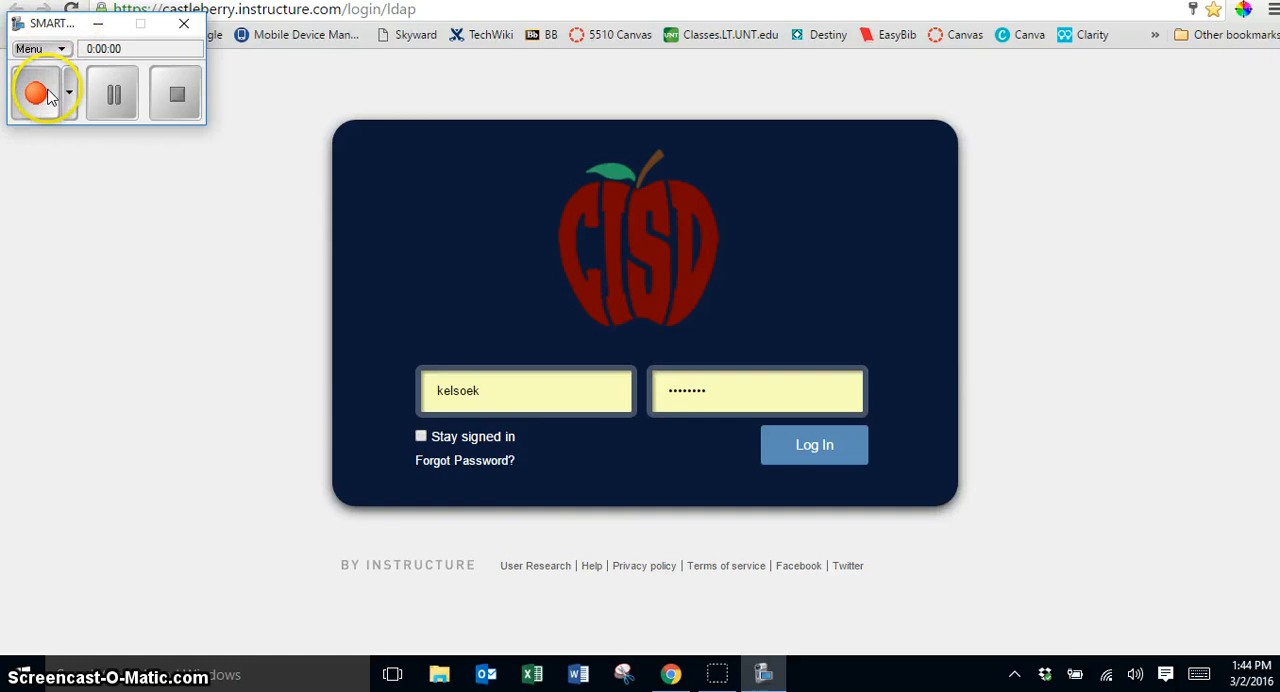
mouse_move(517, 362)
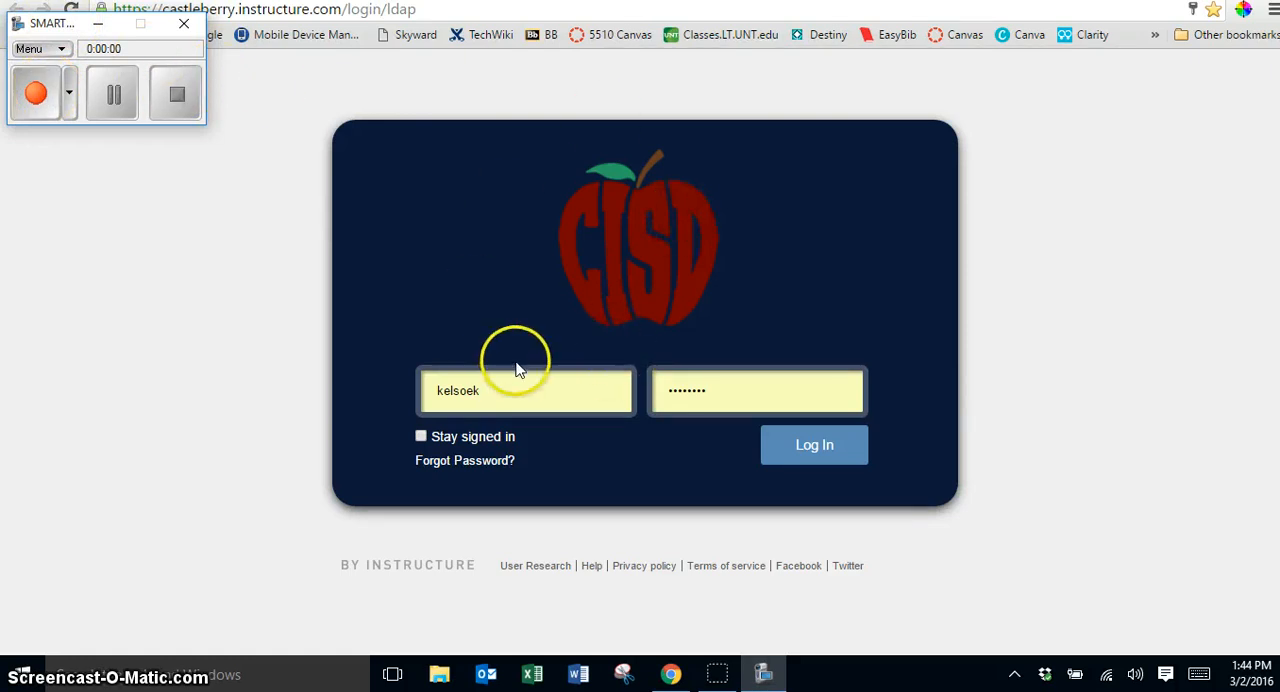